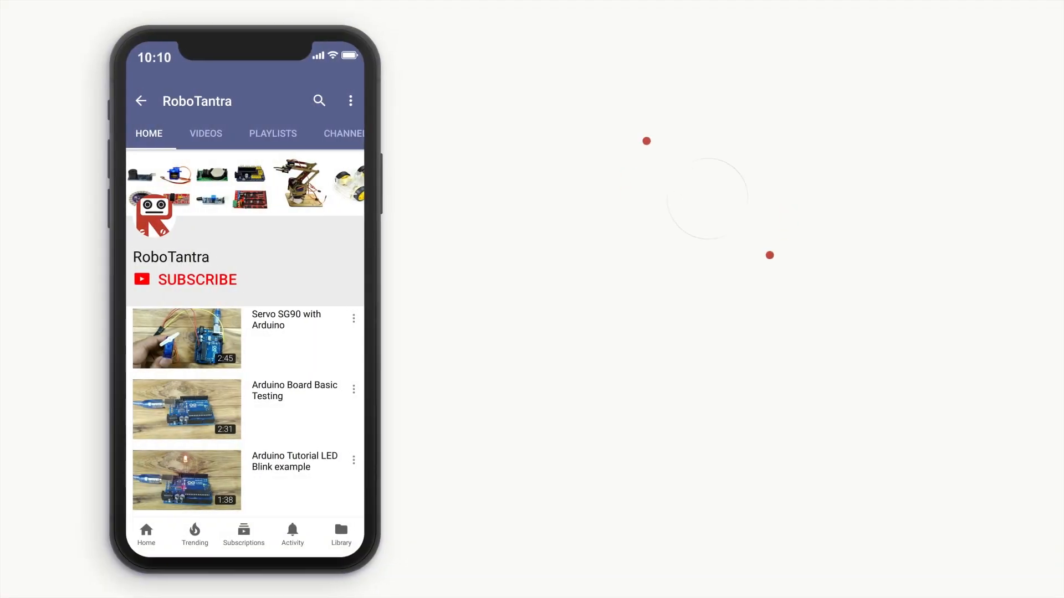
click(197, 279)
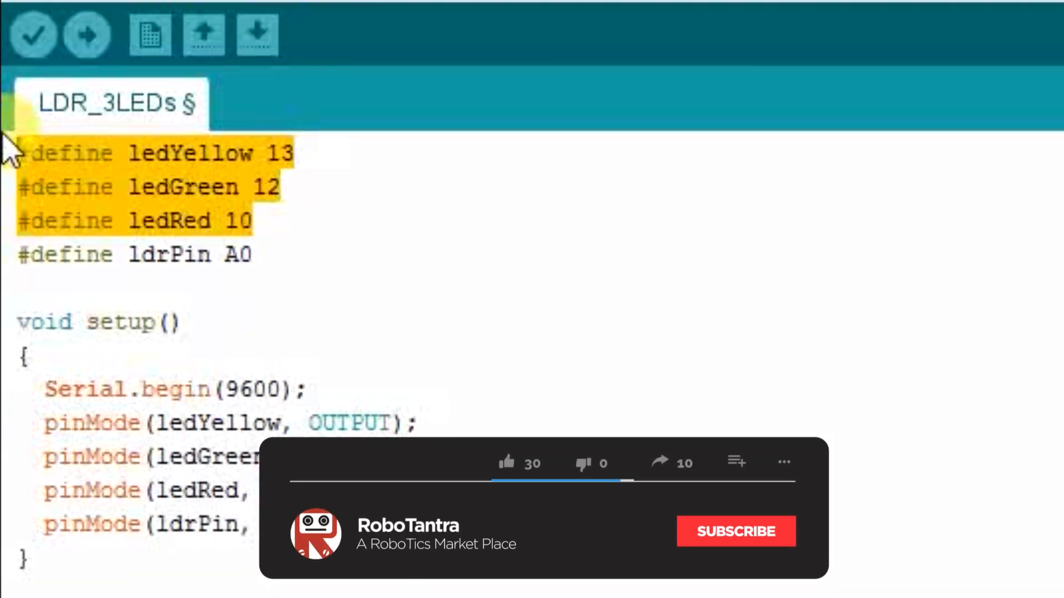
click(506, 463)
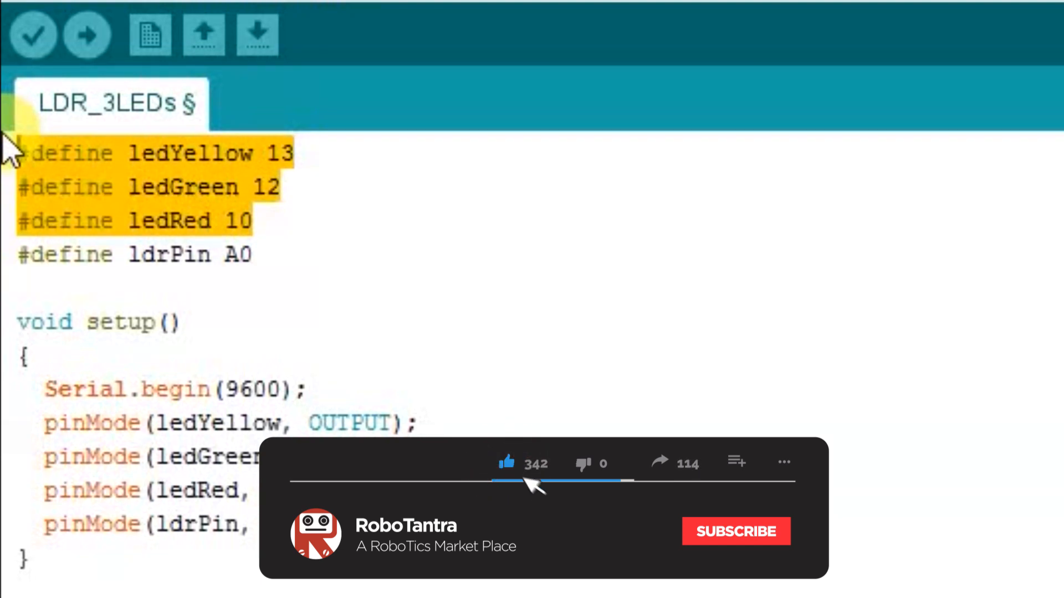
click(735, 531)
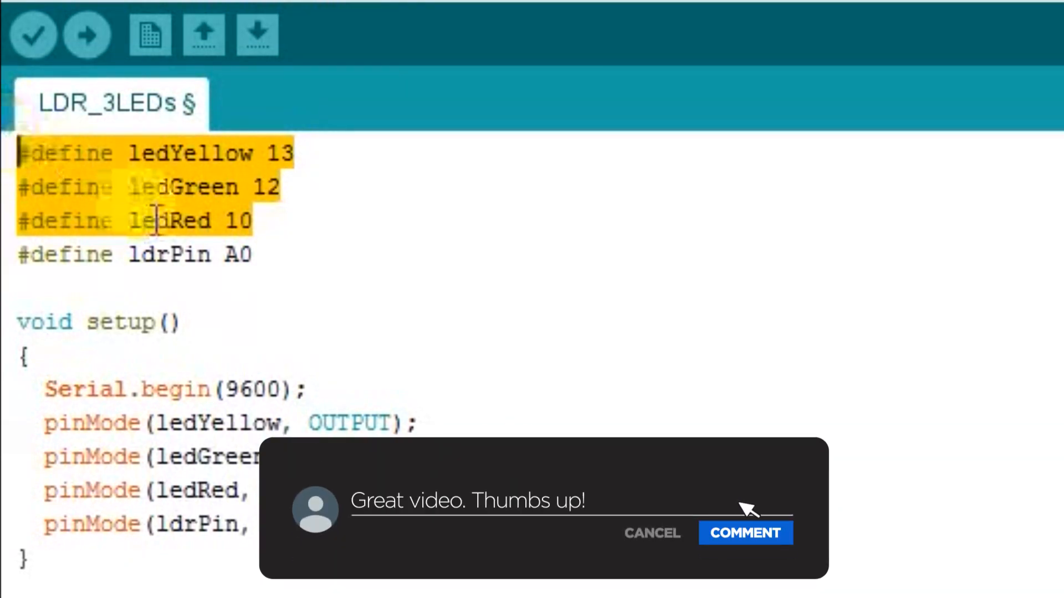
click(745, 533)
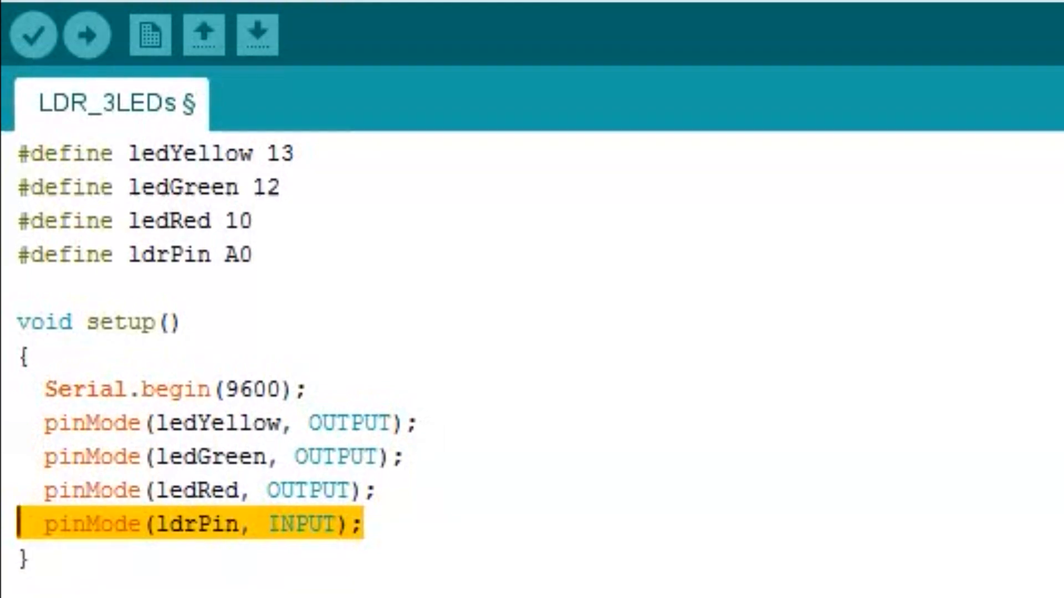
scroll(down, 3)
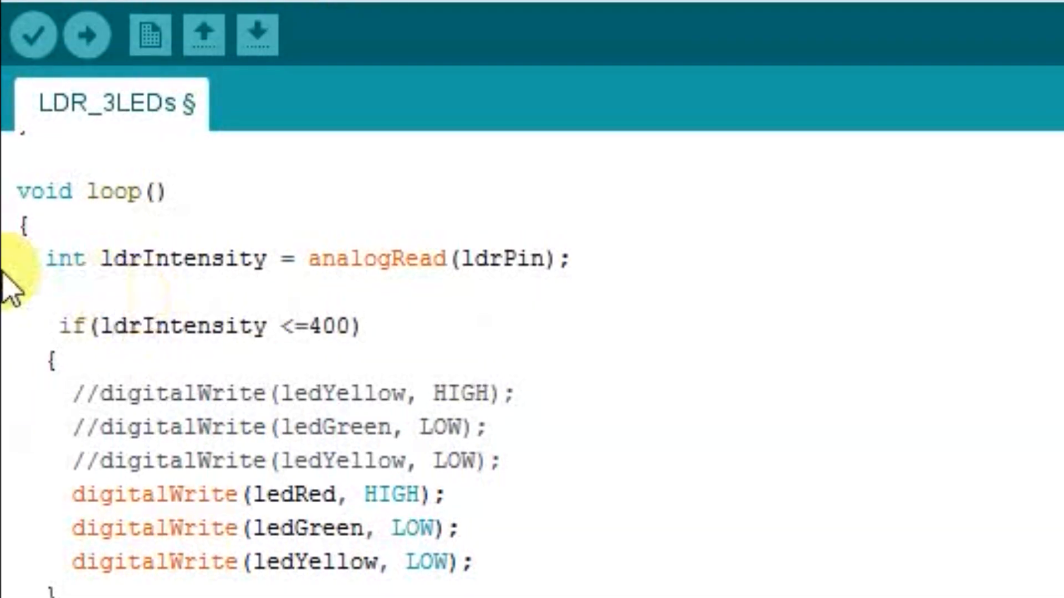
double_click(156, 257)
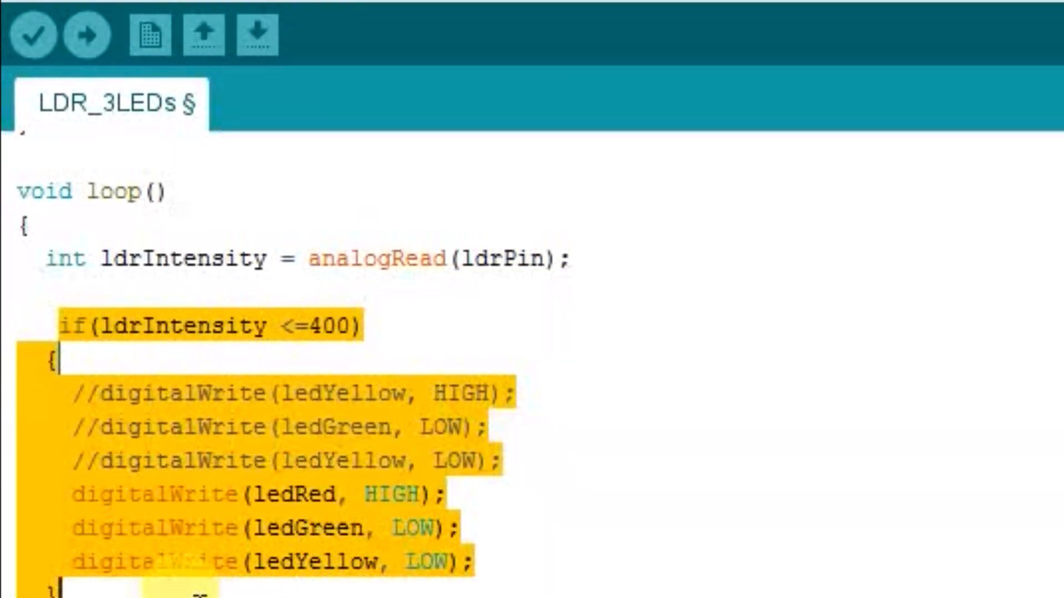
mouse_move(791, 360)
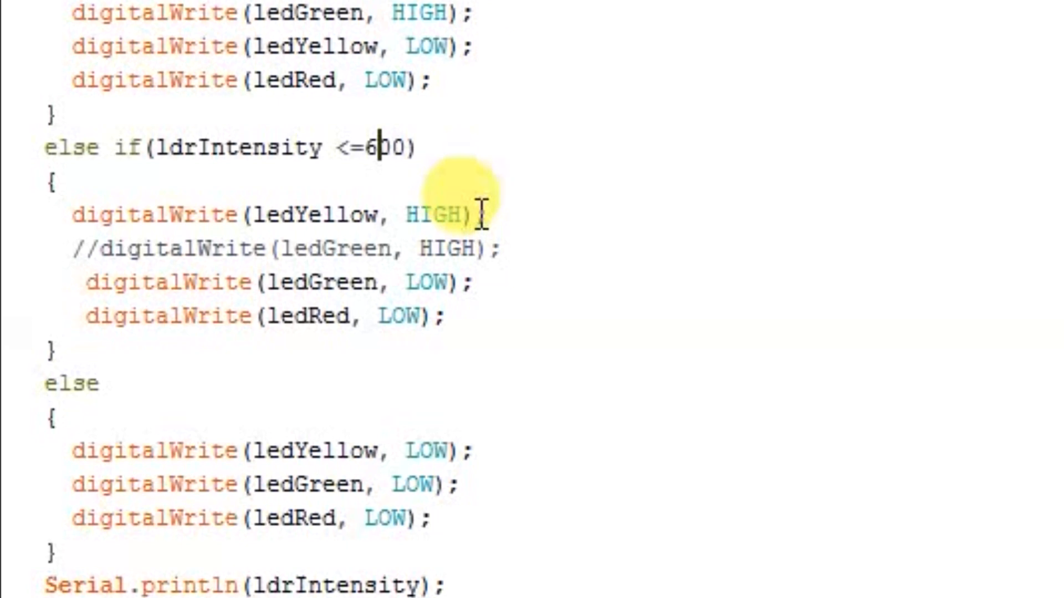
mouse_move(408, 315)
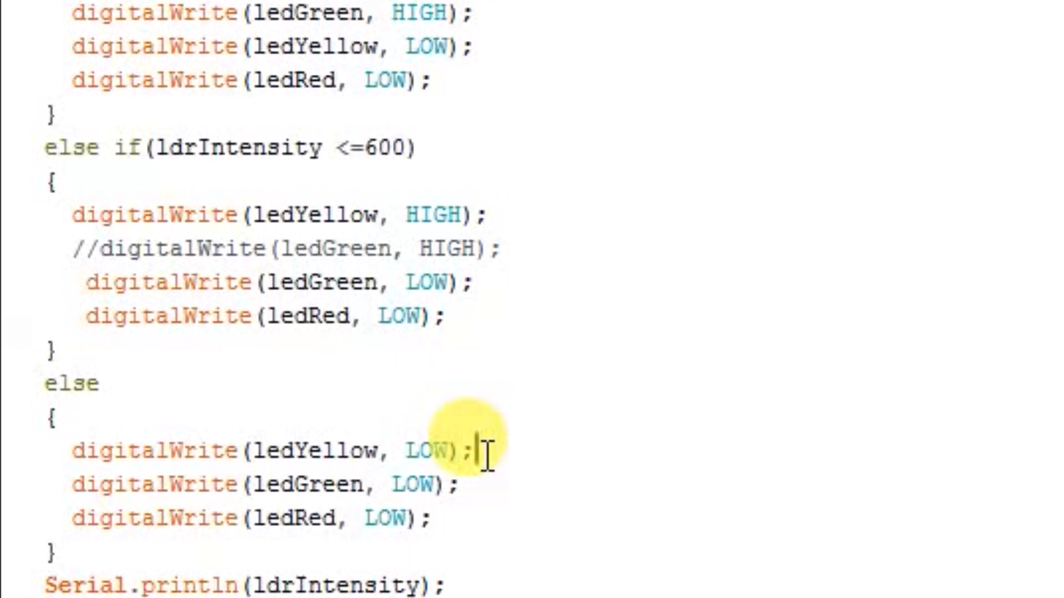
mouse_move(129, 574)
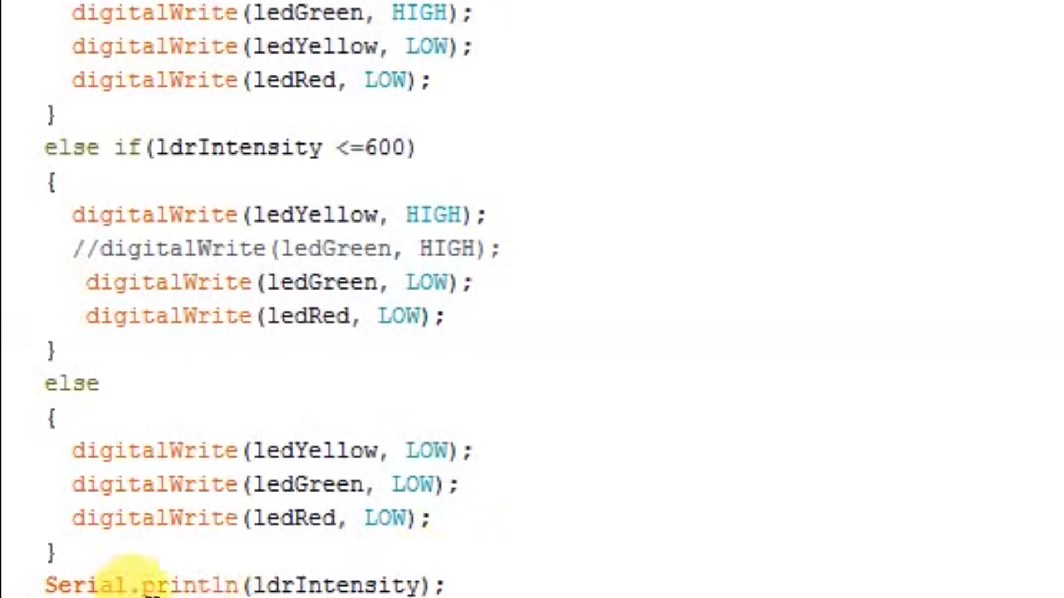